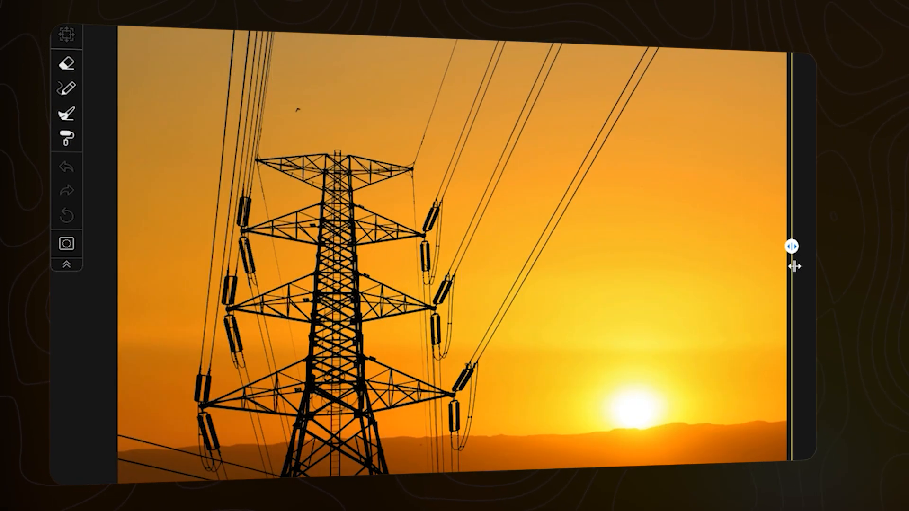
Compare the pylon photo with its gradient background, then go to the Aiarty Image Matting home page.
{"action": "left_click_drag", "start_coordinate": [788, 246], "coordinate": [347, 246]}
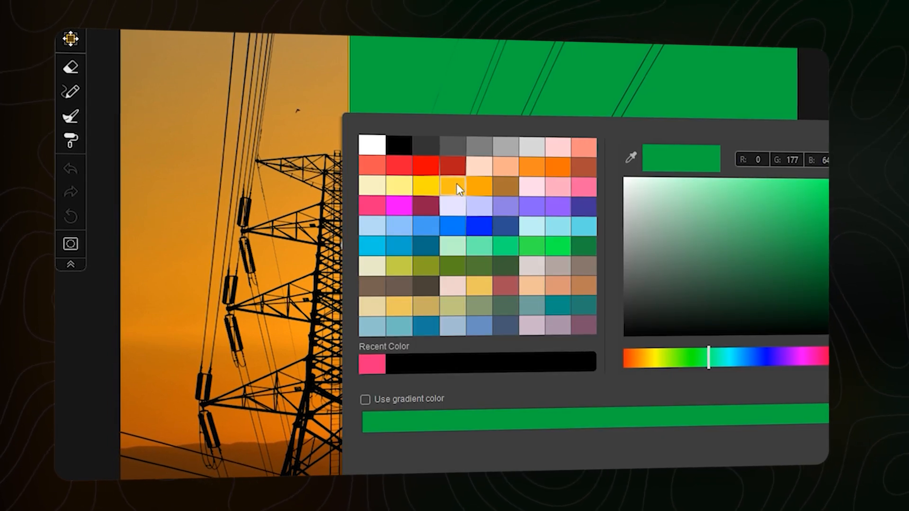
{"action": "left_click", "coordinate": [365, 400]}
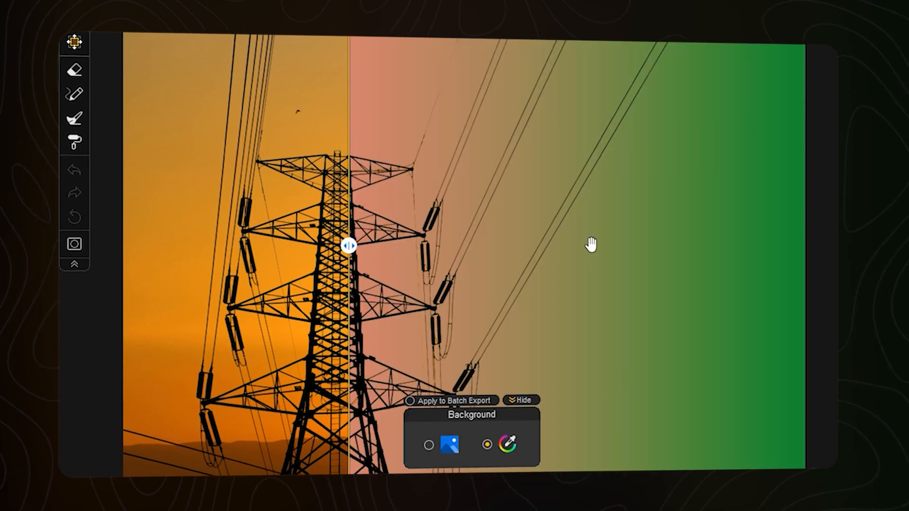
{"action": "left_click", "coordinate": [74, 43]}
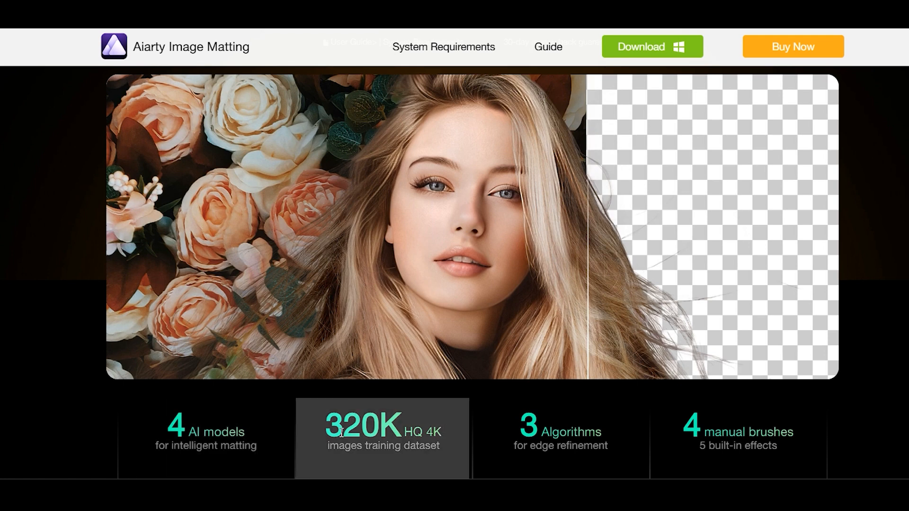
{"action": "mouse_move", "coordinate": [560, 437]}
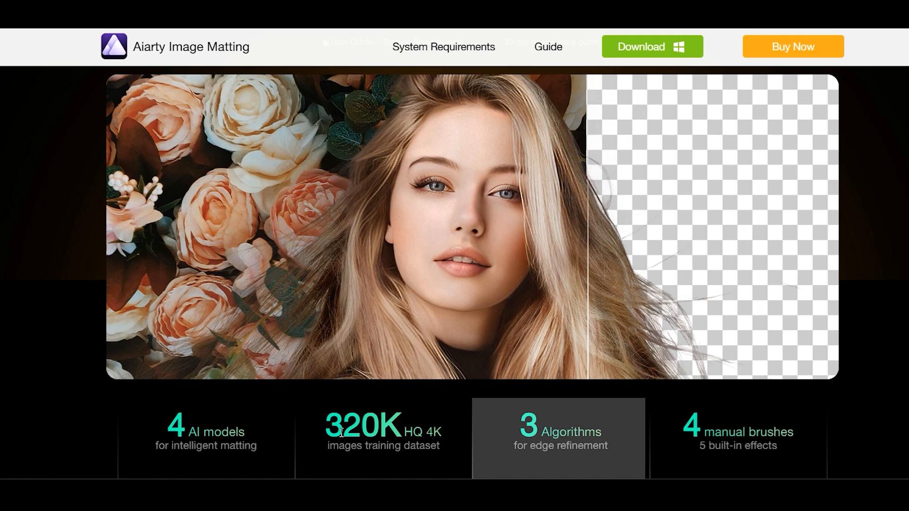
{"action": "mouse_move", "coordinate": [737, 437]}
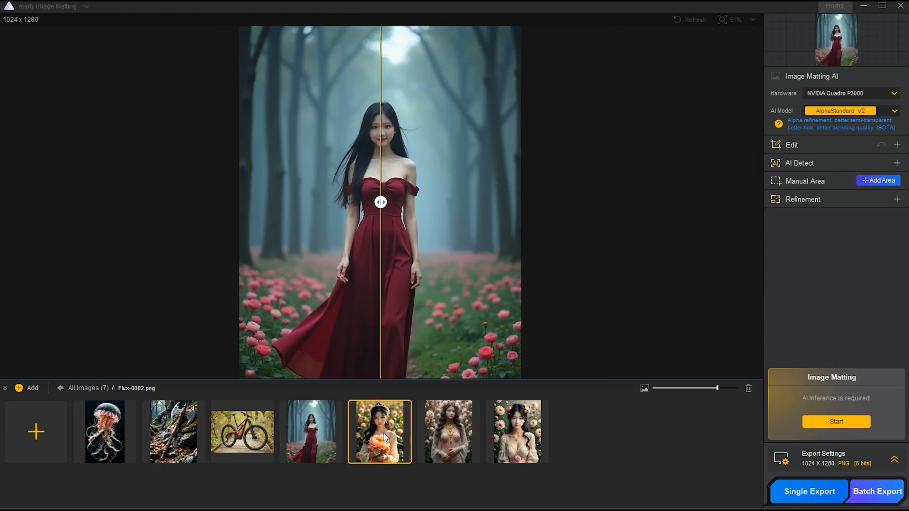
Add five more photos from the Image folder and select the power pylon photo for editing.
{"action": "left_click", "coordinate": [515, 431]}
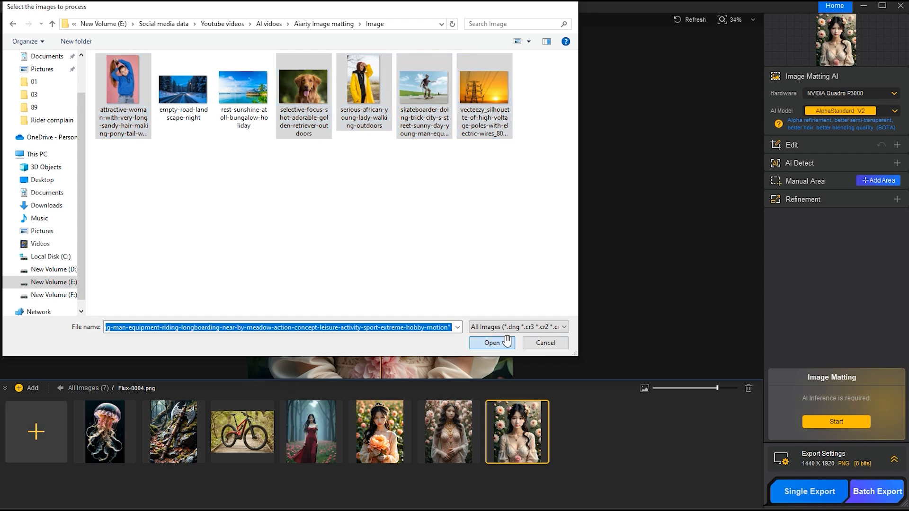
{"action": "left_click", "coordinate": [491, 343]}
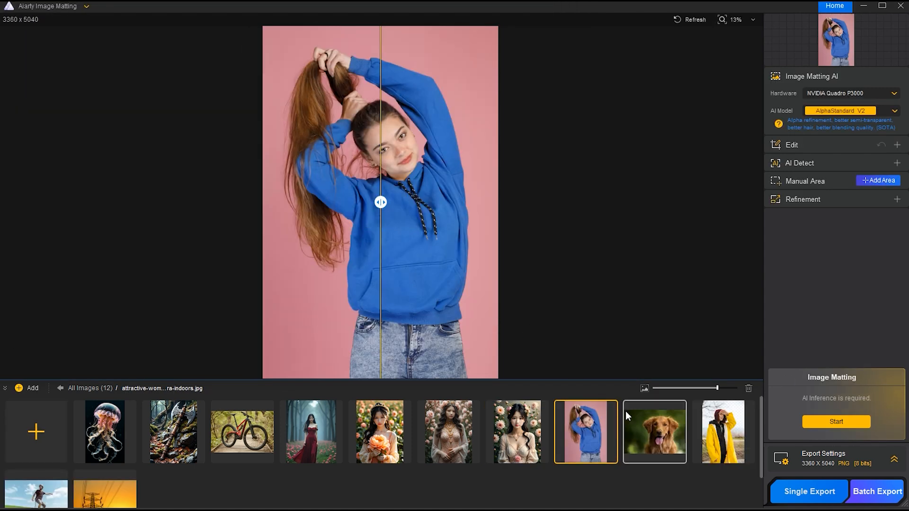
{"action": "left_click", "coordinate": [105, 488]}
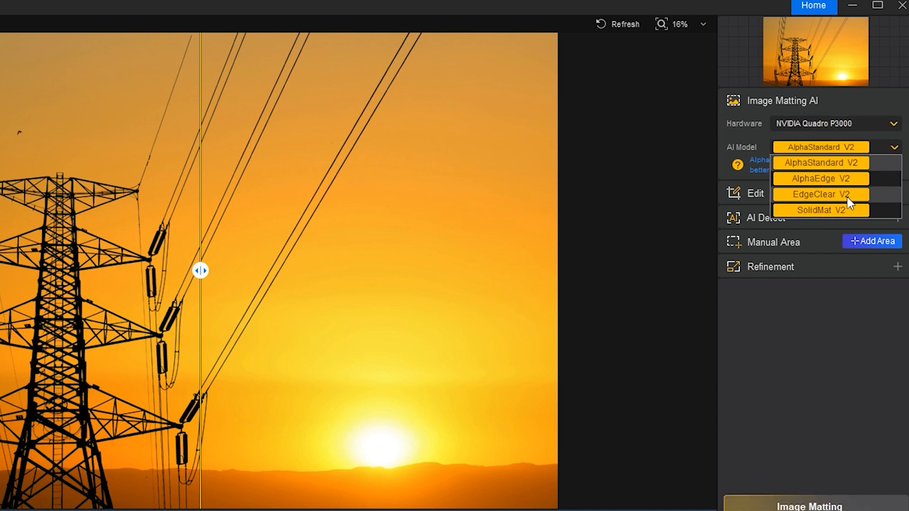
{"action": "left_click", "coordinate": [818, 162]}
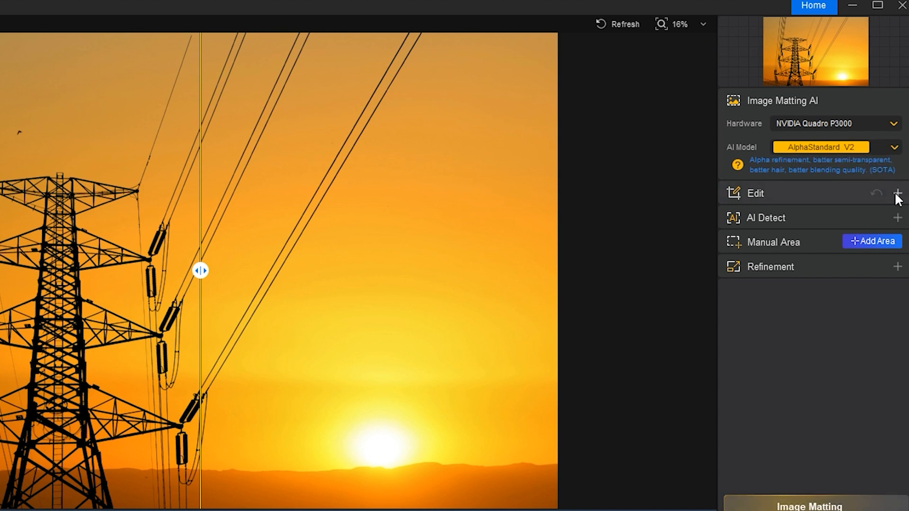
{"action": "left_click", "coordinate": [897, 193]}
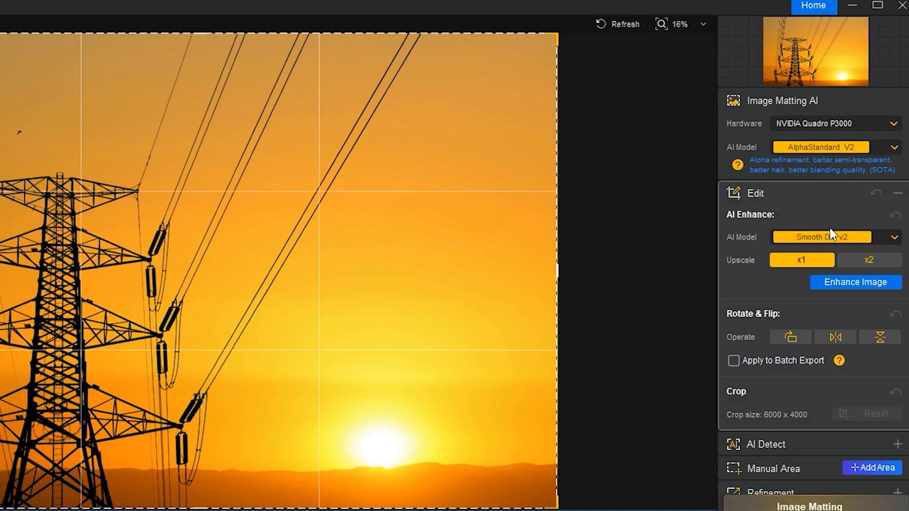
{"action": "left_click", "coordinate": [869, 259]}
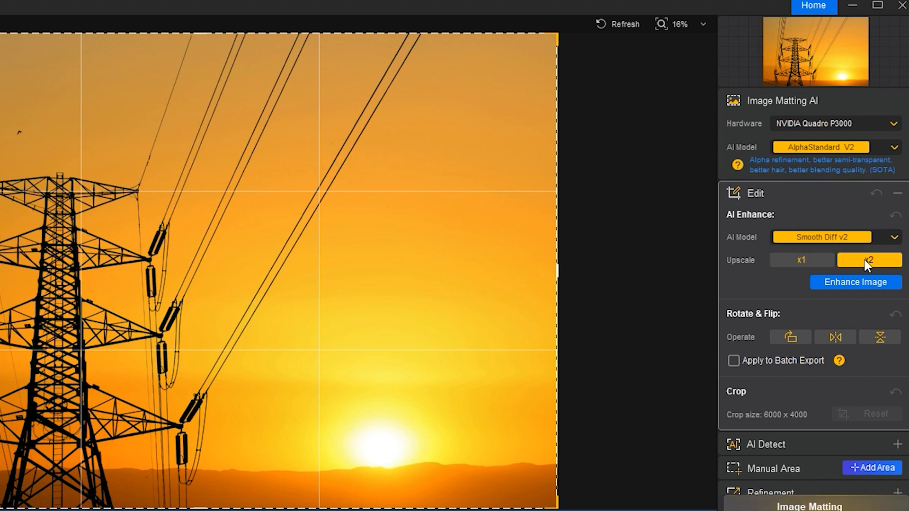
{"action": "left_click", "coordinate": [891, 237]}
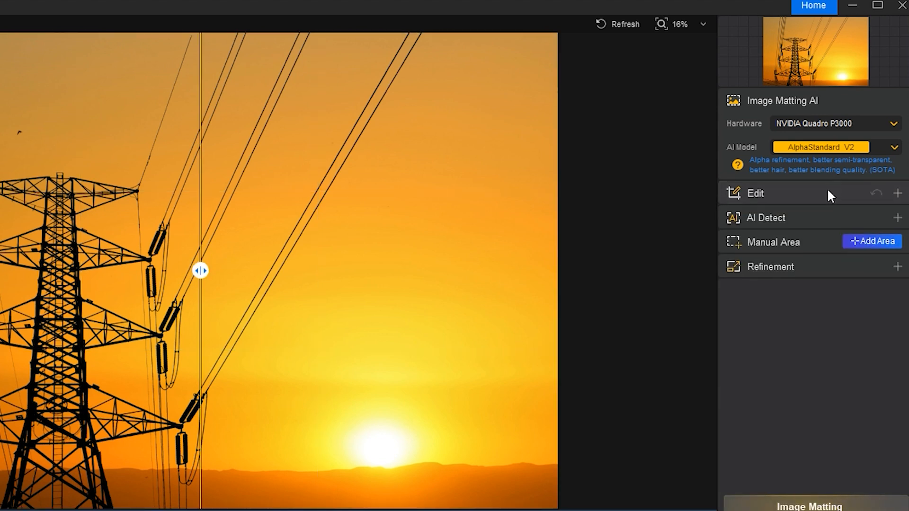
{"action": "left_click", "coordinate": [765, 218]}
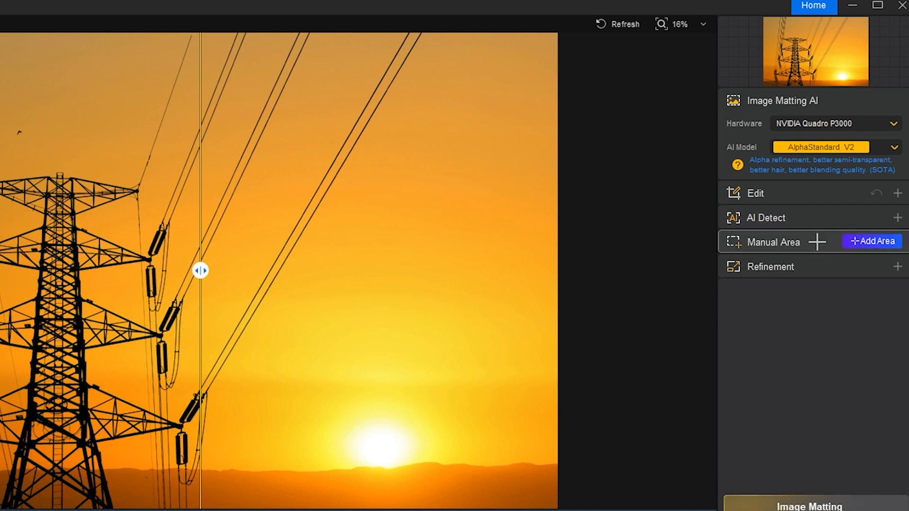
{"action": "left_click", "coordinate": [770, 267]}
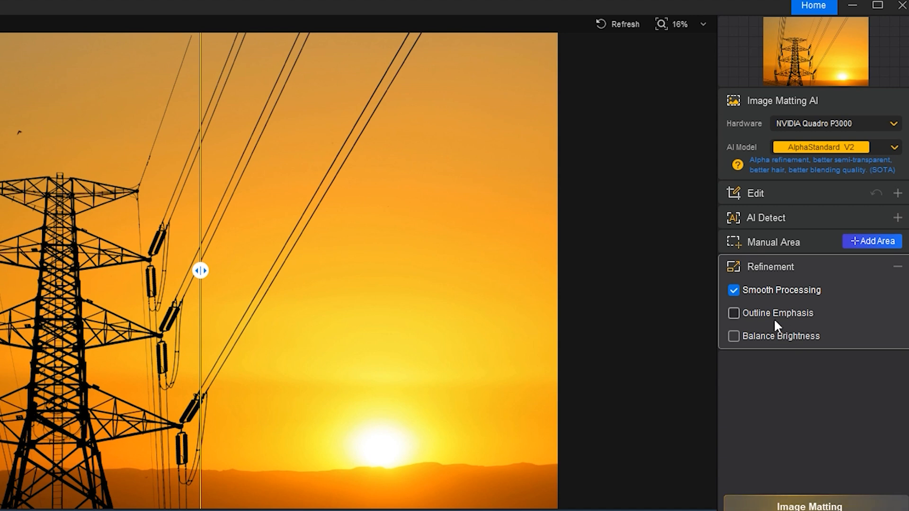
{"action": "mouse_move", "coordinate": [807, 267]}
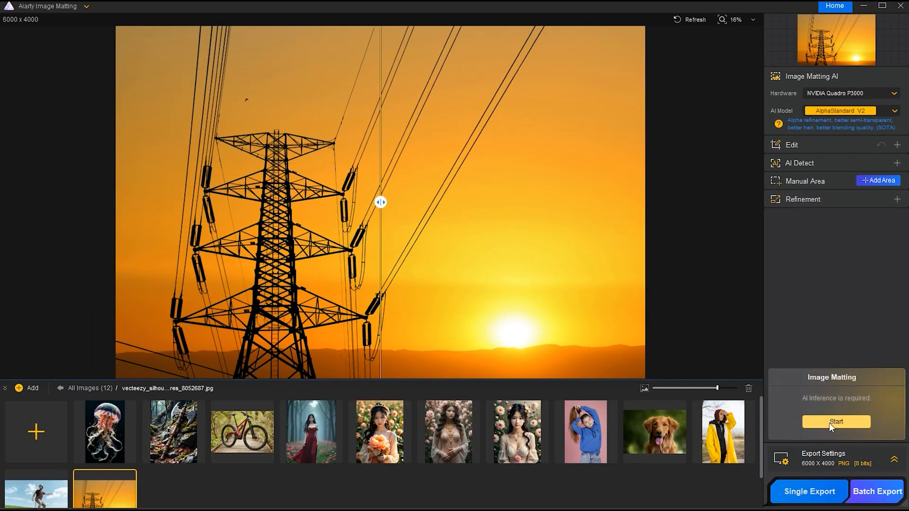
Run Image Matting on the pylon photo and compare the transparent cutout against the original sunset sky.
{"action": "left_click", "coordinate": [834, 421]}
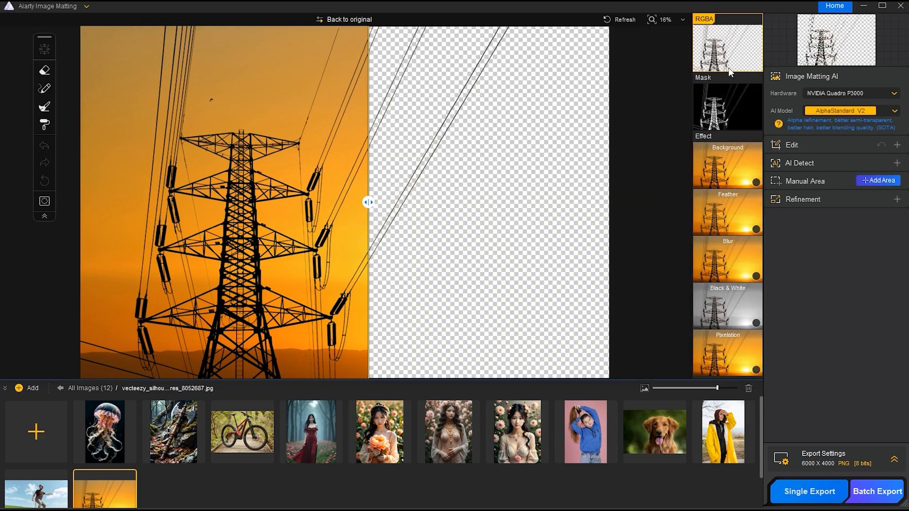
{"action": "left_click_drag", "start_coordinate": [368, 201], "coordinate": [92, 201]}
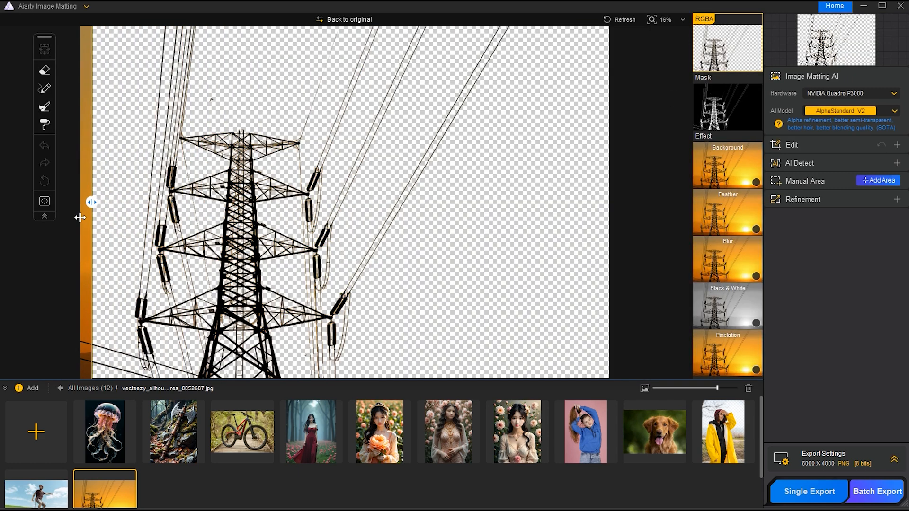
{"action": "left_click_drag", "start_coordinate": [92, 201], "coordinate": [385, 201]}
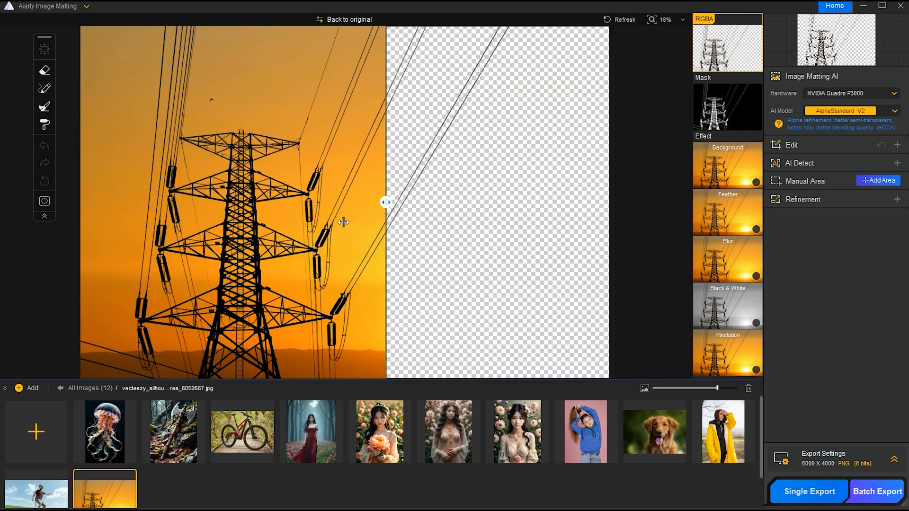
{"action": "left_click_drag", "start_coordinate": [386, 202], "coordinate": [289, 202]}
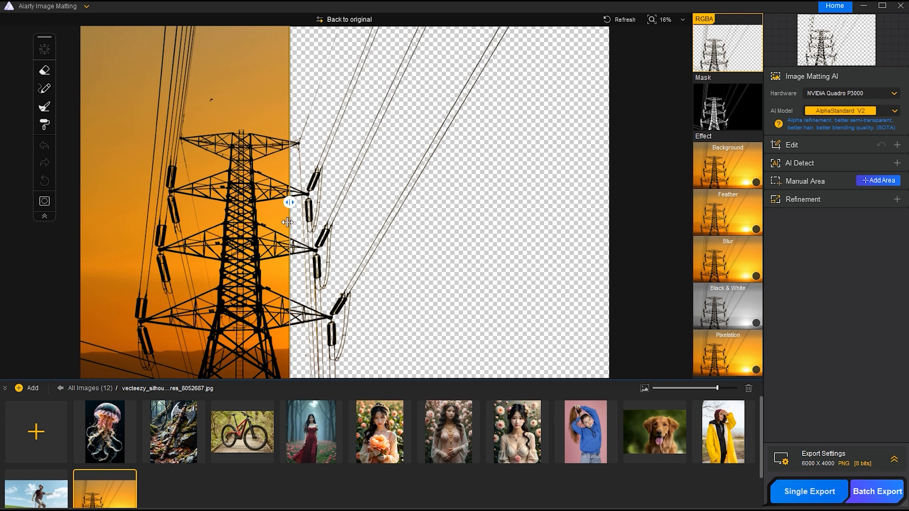
{"action": "left_click", "coordinate": [727, 104]}
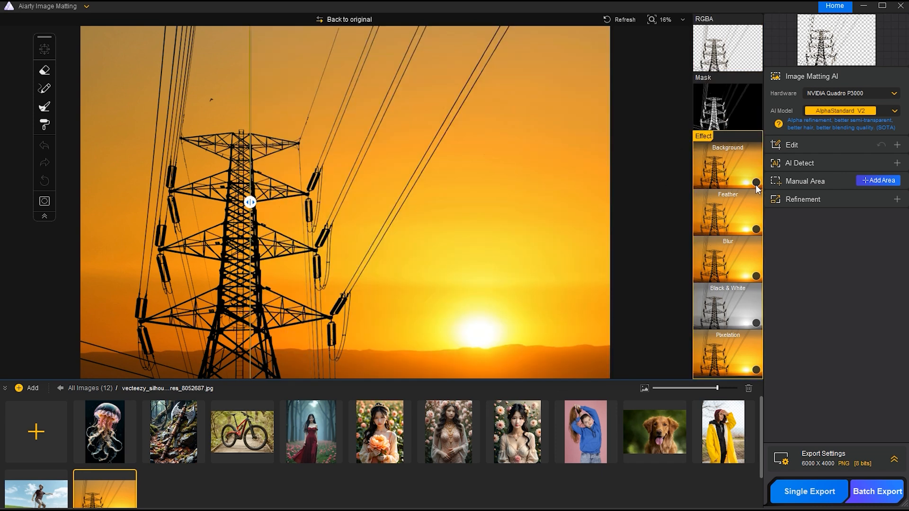
Apply the Background effect to the pylon cutout with a red fill colour.
{"action": "left_click", "coordinate": [727, 169]}
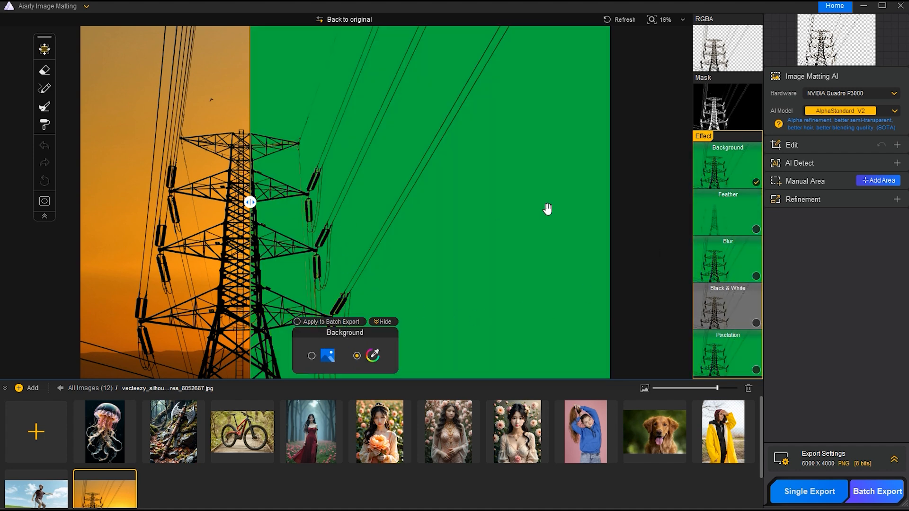
{"action": "left_click", "coordinate": [372, 355]}
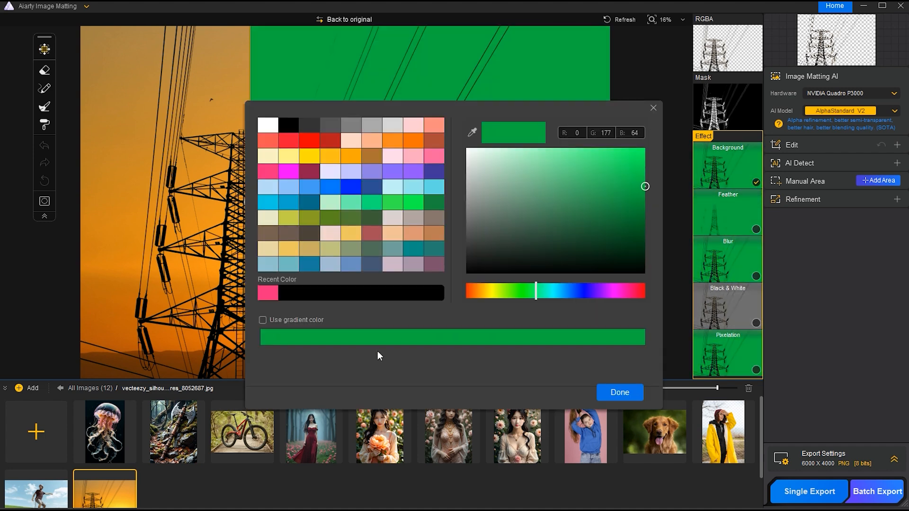
{"action": "left_click", "coordinate": [309, 140]}
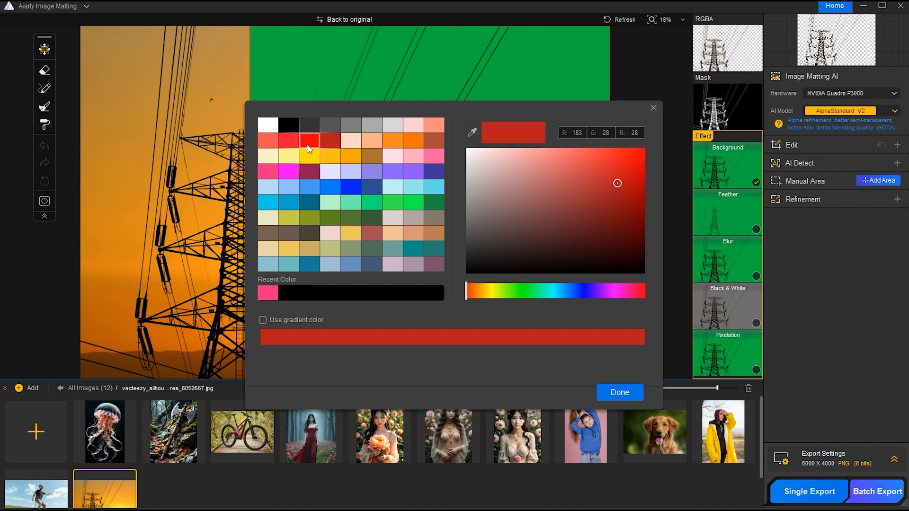
{"action": "left_click", "coordinate": [619, 391]}
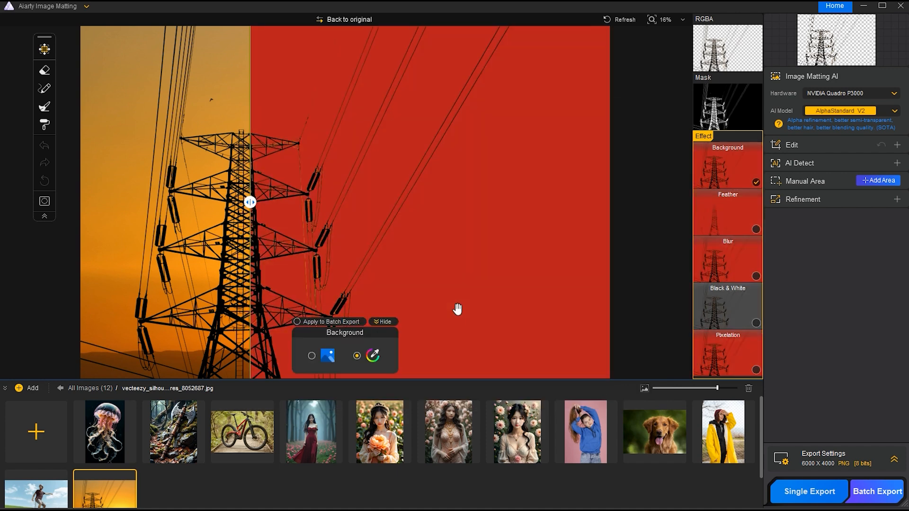
Change the background to a pink-to-green gradient, then start choosing a picture background.
{"action": "left_click", "coordinate": [373, 355]}
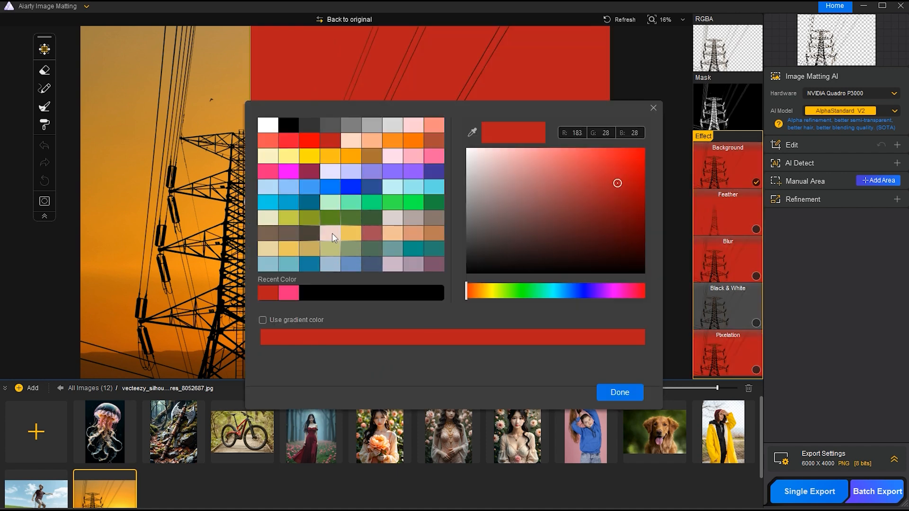
{"action": "left_click", "coordinate": [262, 319]}
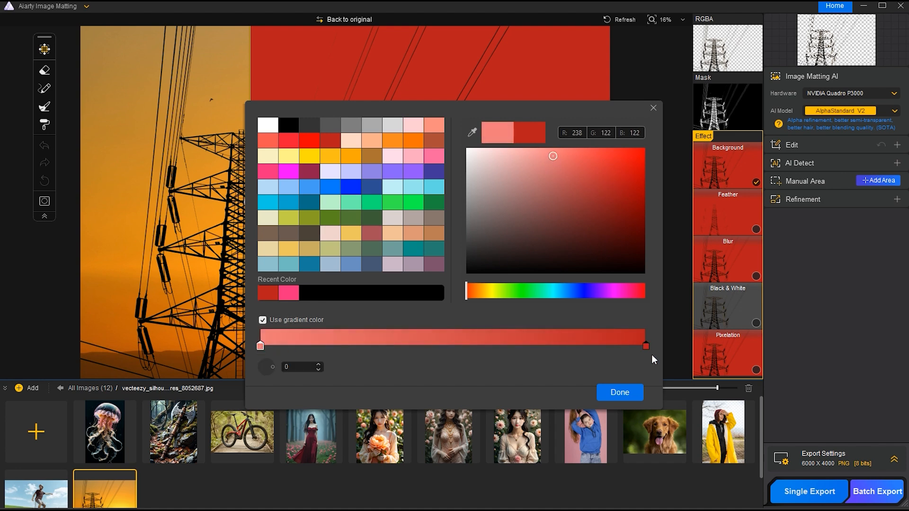
{"action": "left_click", "coordinate": [616, 184]}
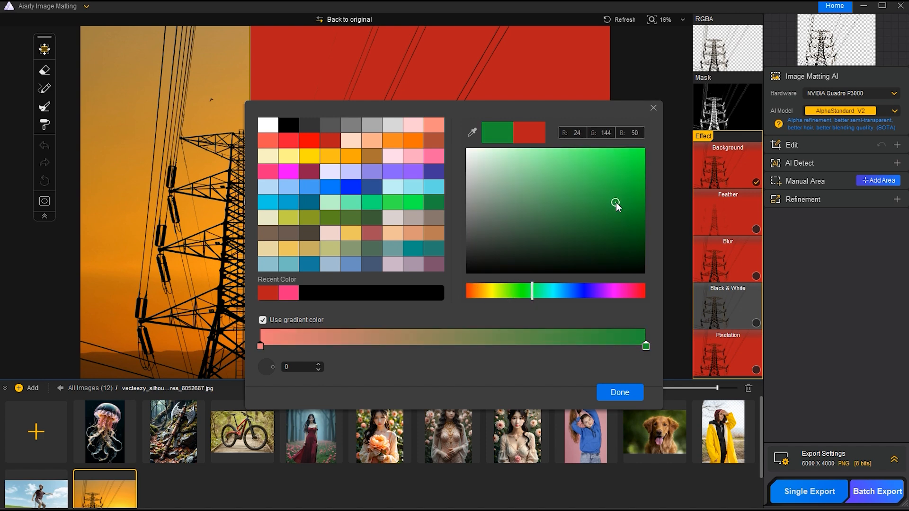
{"action": "left_click", "coordinate": [618, 392]}
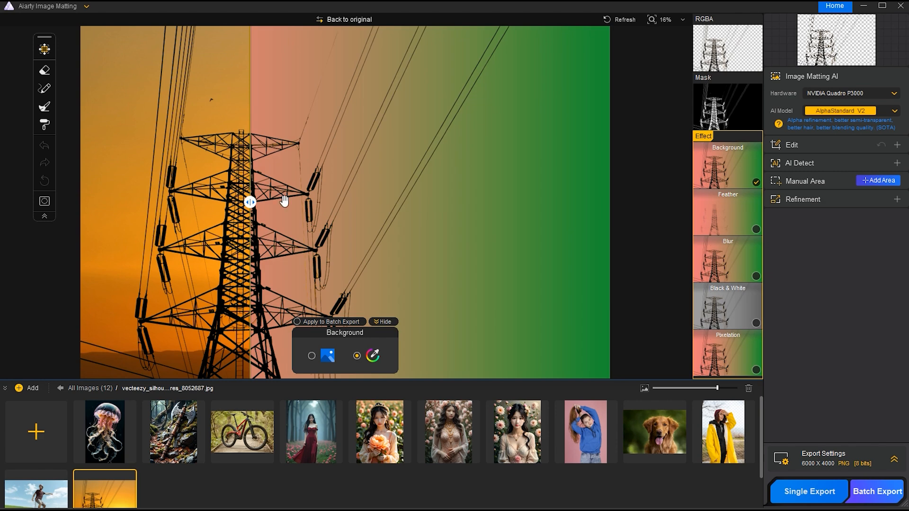
{"action": "left_click_drag", "start_coordinate": [249, 201], "coordinate": [242, 202]}
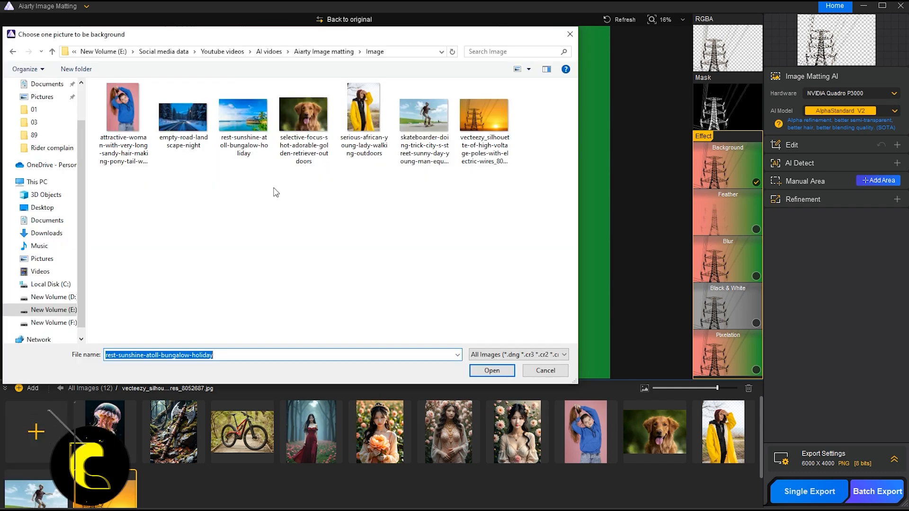
{"action": "left_click", "coordinate": [183, 112]}
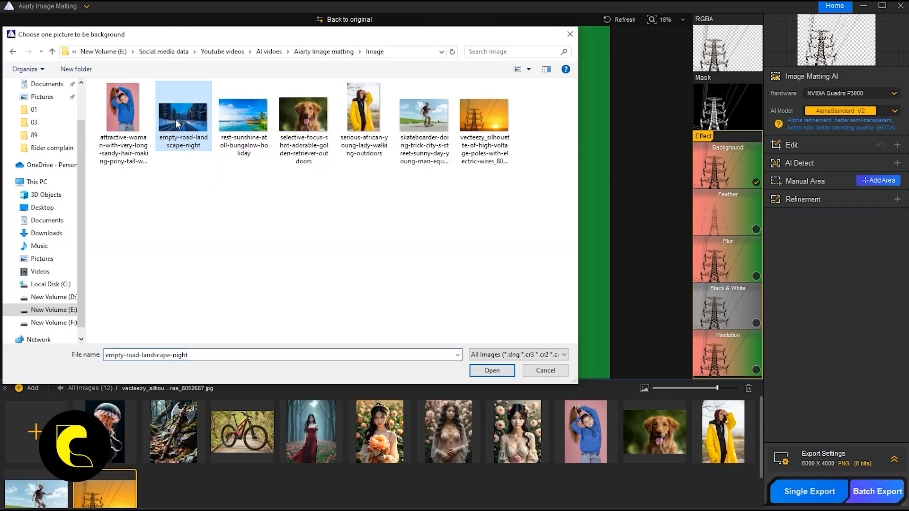
Load the tropical bungalow beach photo as the background behind the power tower.
{"action": "left_click", "coordinate": [491, 370]}
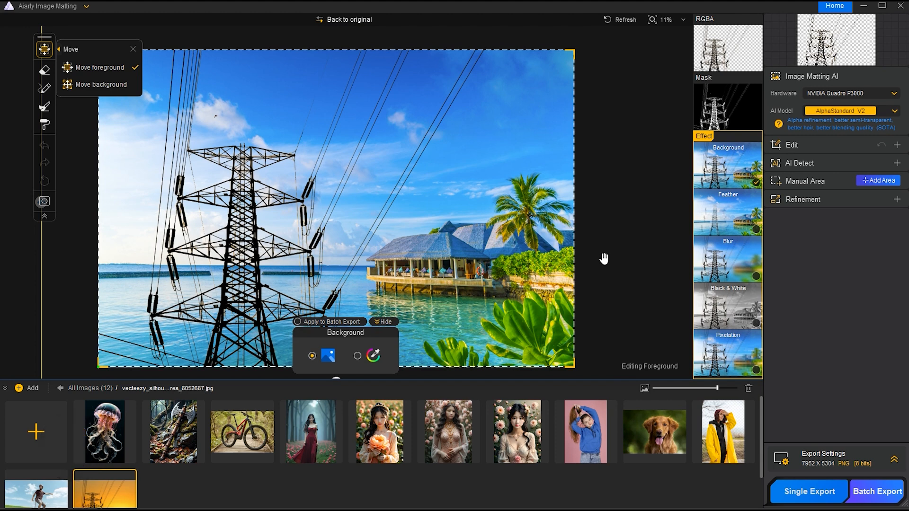
{"action": "mouse_move", "coordinate": [742, 226]}
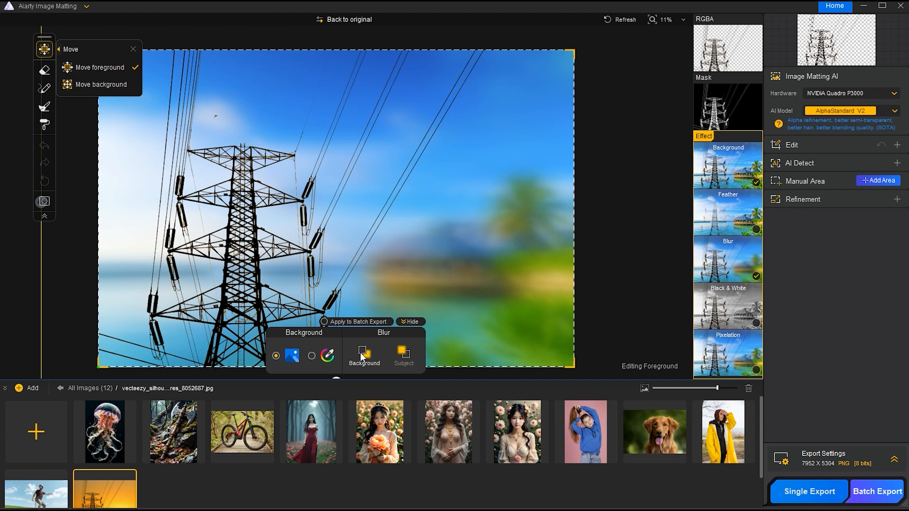
Turn off background blur, try Black & White and Pixelation on the beach background, leaving it unaffected.
{"action": "left_click", "coordinate": [364, 356]}
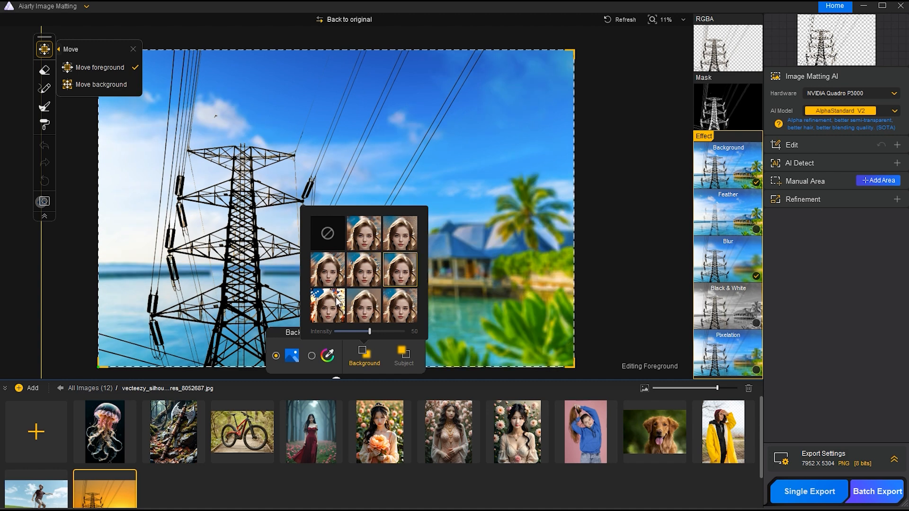
{"action": "mouse_move", "coordinate": [400, 305]}
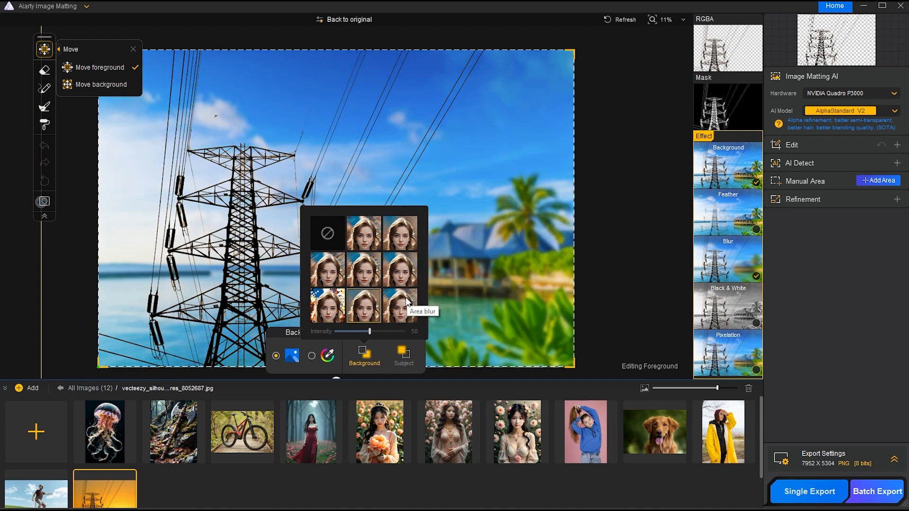
{"action": "left_click", "coordinate": [326, 233]}
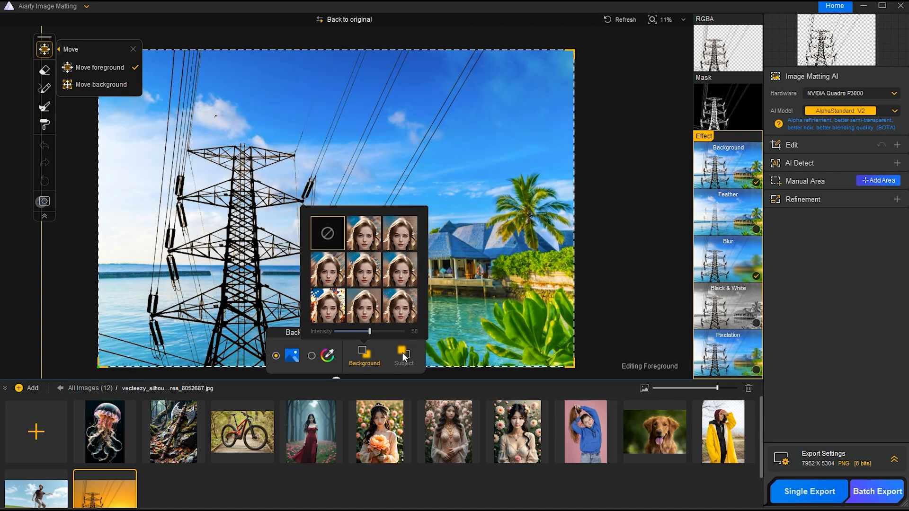
{"action": "left_click", "coordinate": [403, 357]}
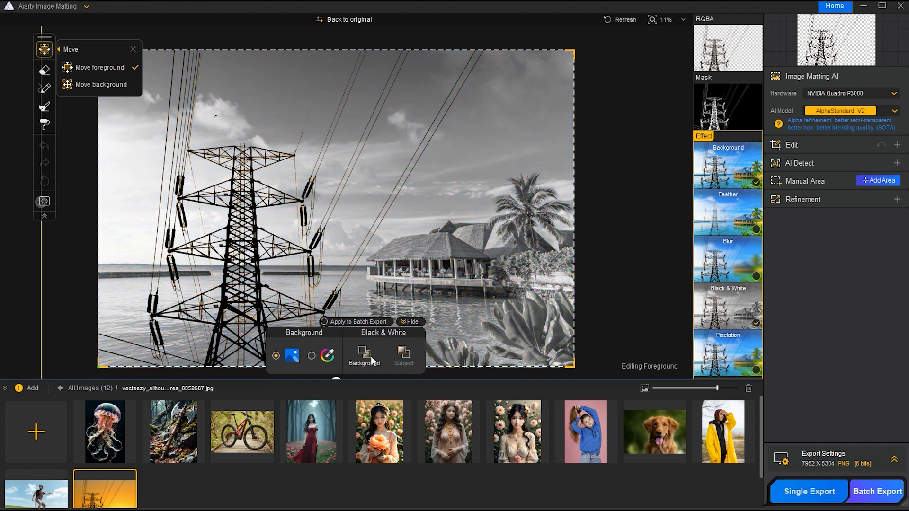
{"action": "left_click", "coordinate": [403, 354]}
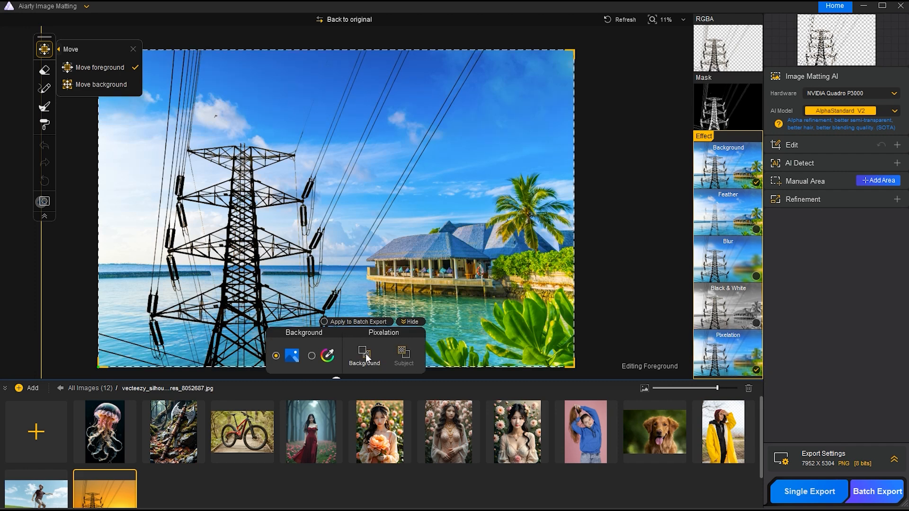
{"action": "left_click", "coordinate": [363, 358]}
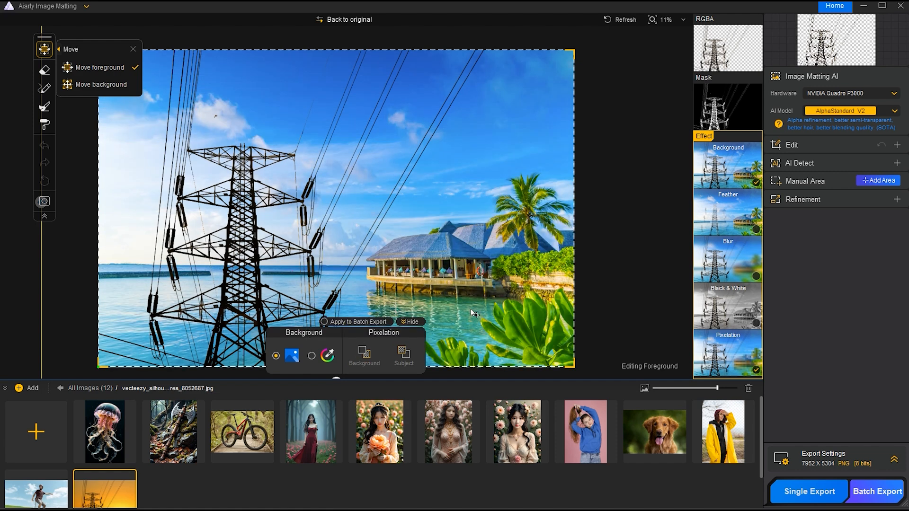
{"action": "mouse_move", "coordinate": [513, 290]}
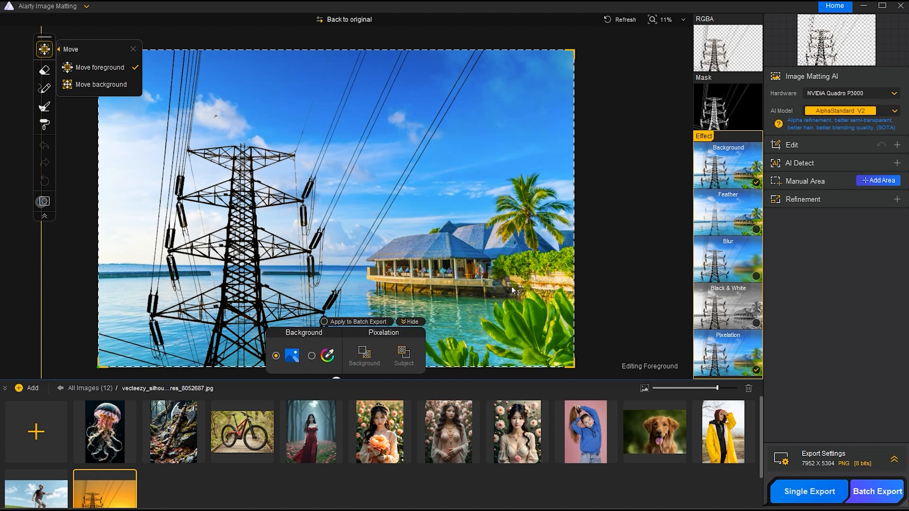
Cut out the blue-hoodie woman, golden retriever and yellow-raincoat woman, then select the skateboarder photo.
{"action": "left_click", "coordinate": [585, 431]}
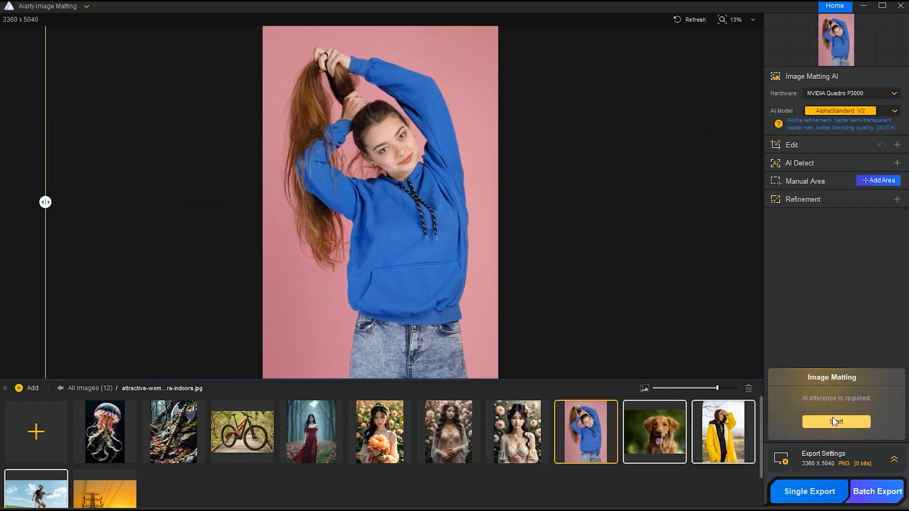
{"action": "left_click", "coordinate": [835, 421]}
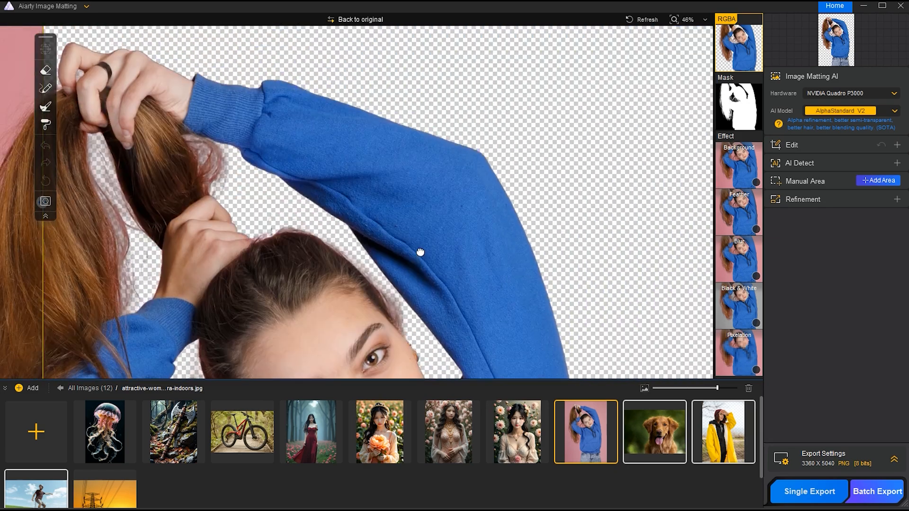
{"action": "left_click", "coordinate": [654, 431]}
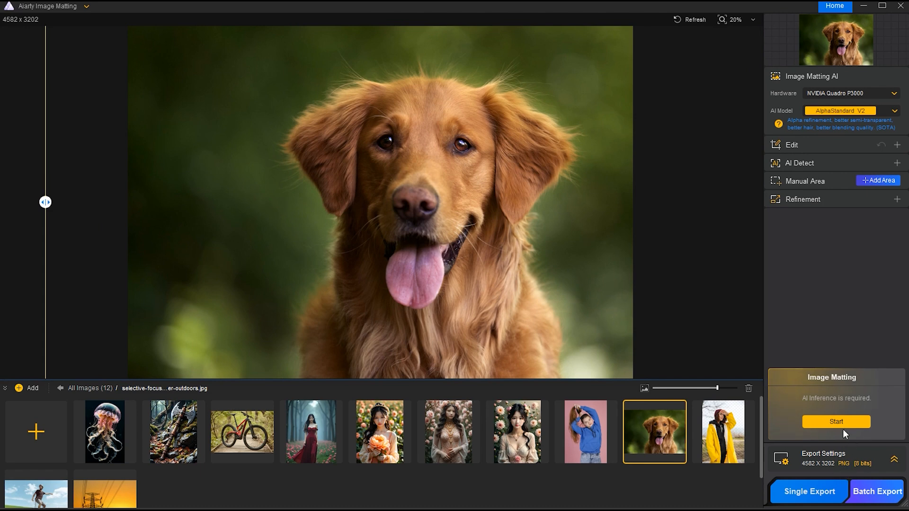
{"action": "left_click", "coordinate": [836, 421]}
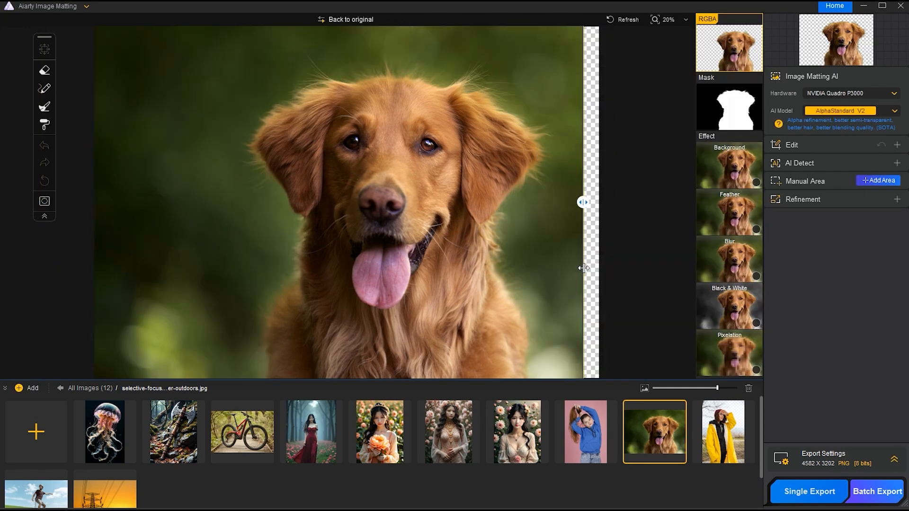
{"action": "left_click", "coordinate": [723, 432]}
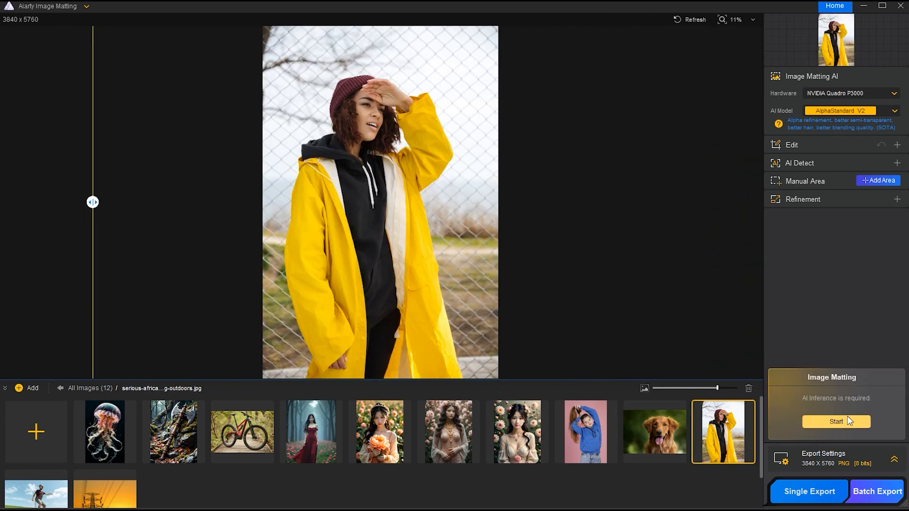
{"action": "left_click", "coordinate": [835, 422]}
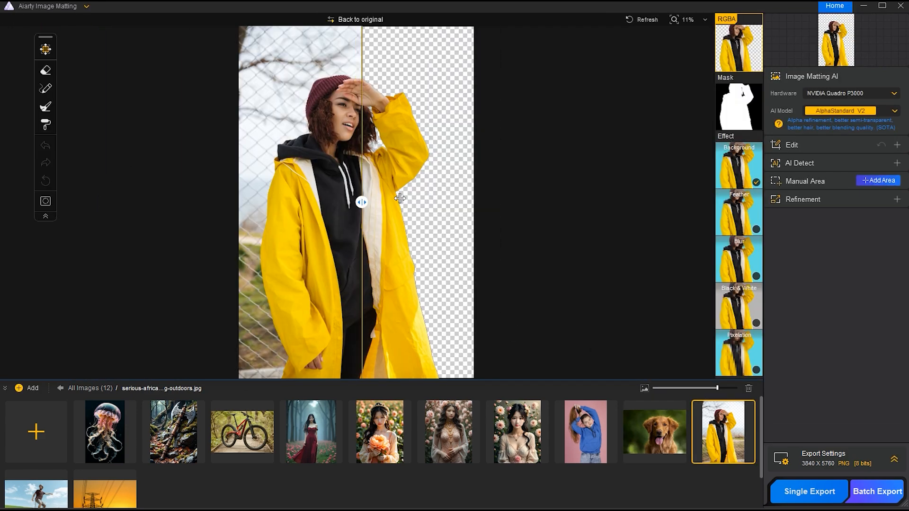
{"action": "left_click_drag", "start_coordinate": [361, 203], "coordinate": [486, 202]}
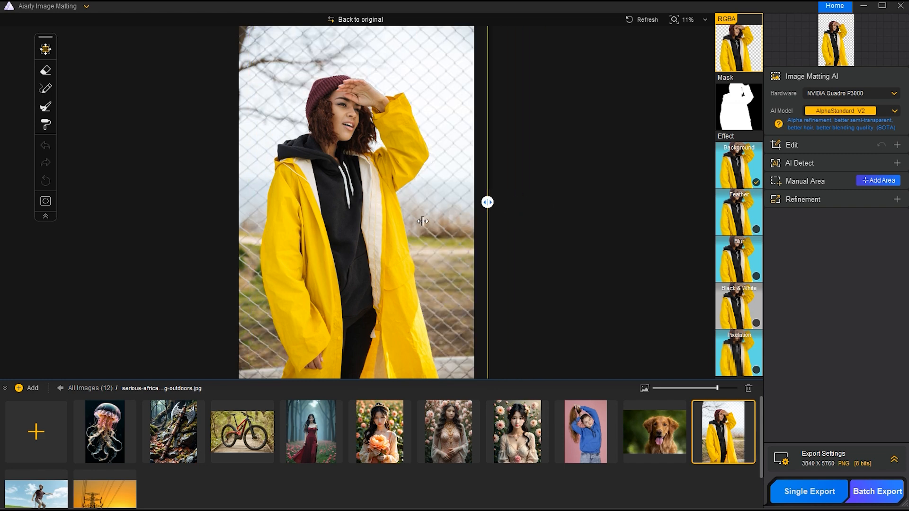
{"action": "left_click", "coordinate": [35, 488]}
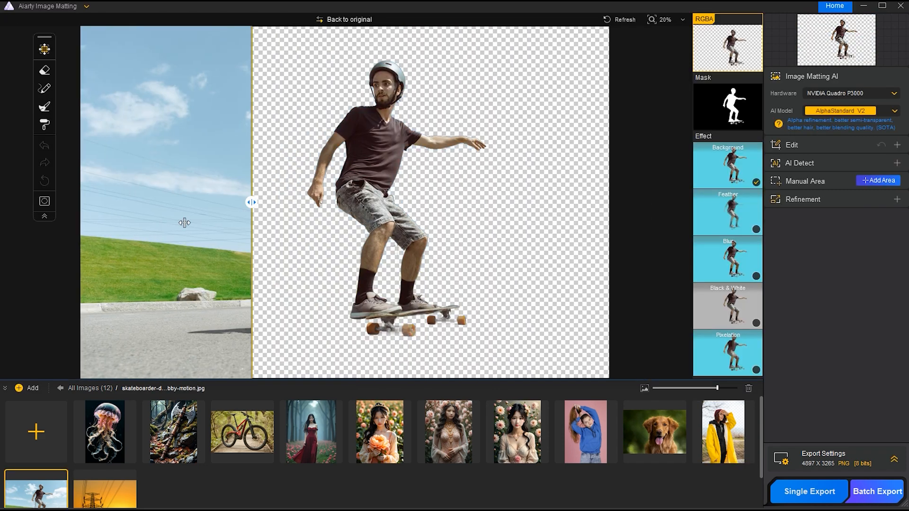
Run AI Detect on the skateboarder for Sports Products and Human areas, then return to the cutout preview.
{"action": "left_click_drag", "start_coordinate": [252, 201], "coordinate": [440, 201]}
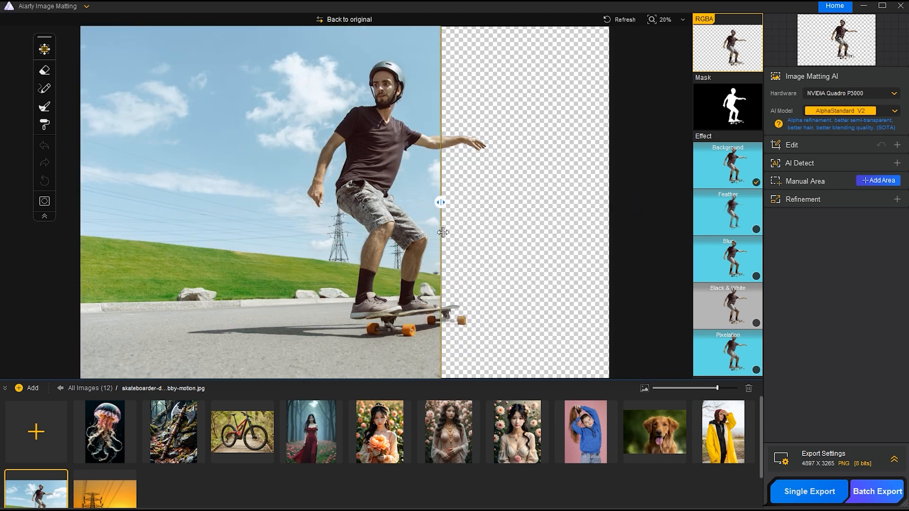
{"action": "left_click_drag", "start_coordinate": [440, 202], "coordinate": [376, 201]}
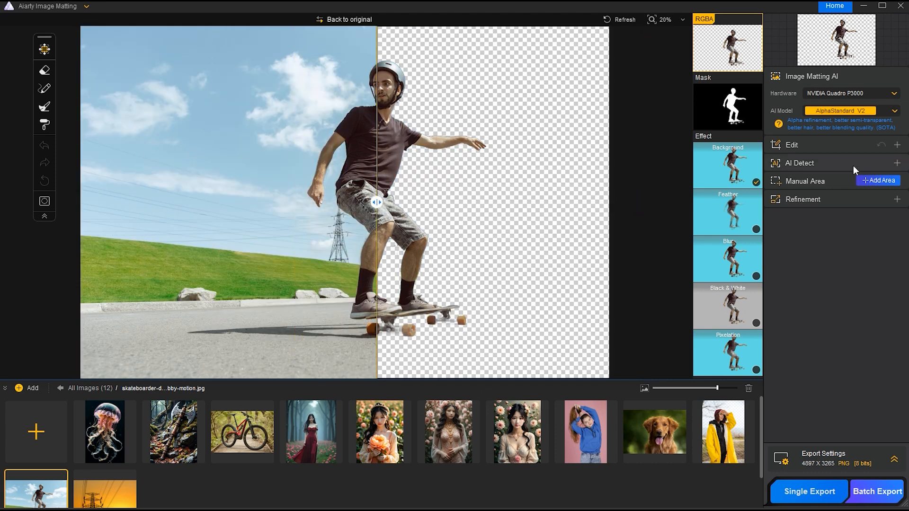
{"action": "left_click", "coordinate": [799, 163]}
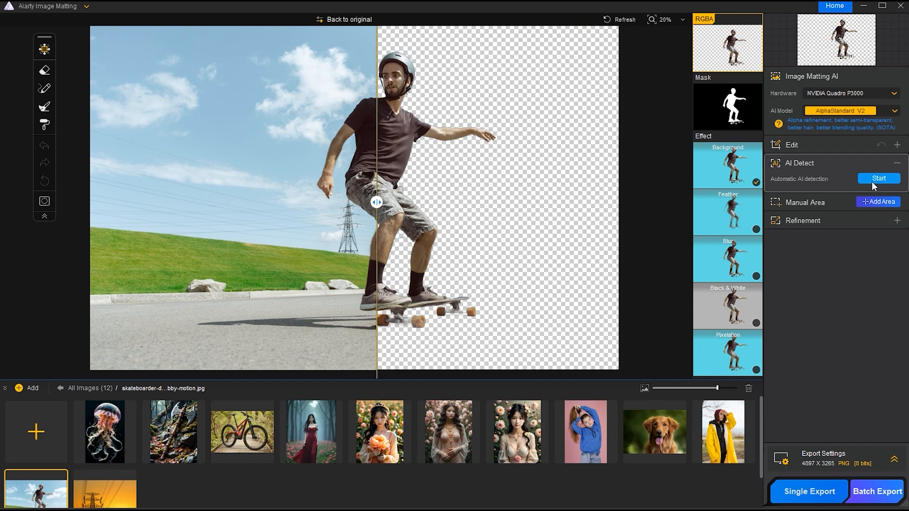
{"action": "left_click", "coordinate": [878, 178]}
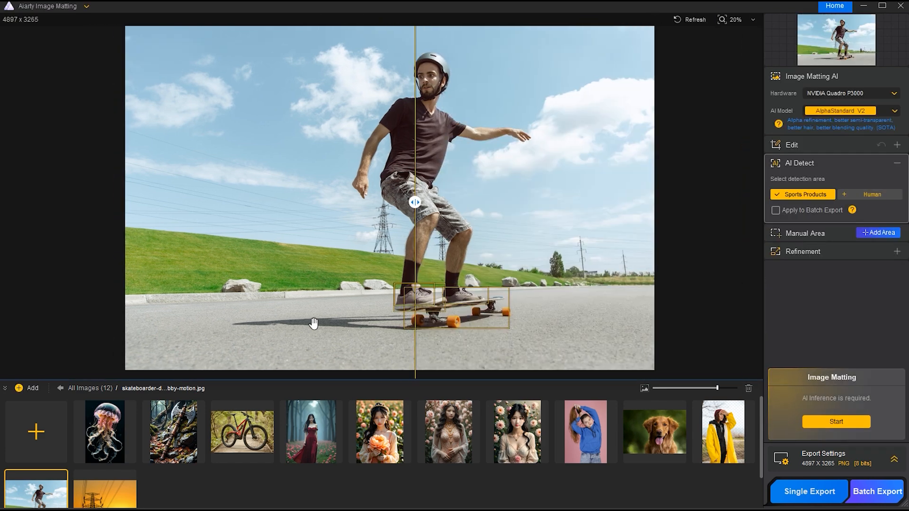
{"action": "left_click", "coordinate": [872, 194]}
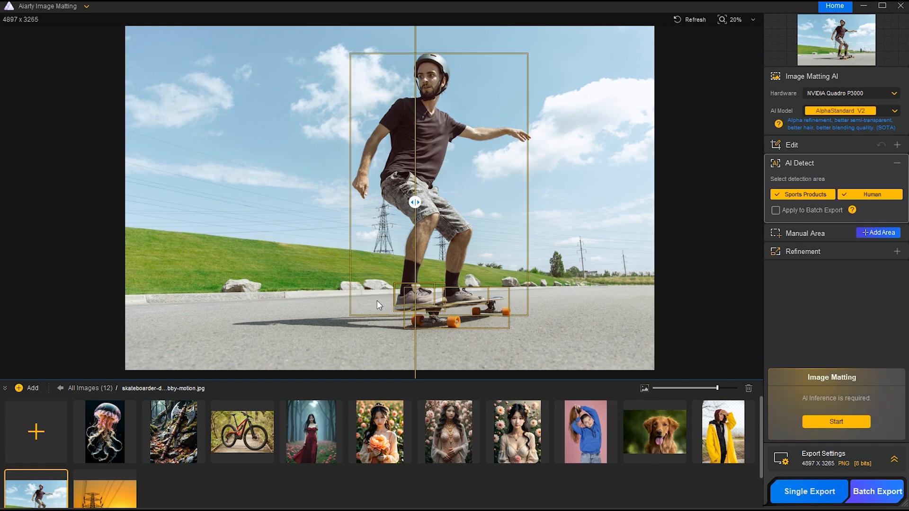
{"action": "left_click", "coordinate": [835, 421]}
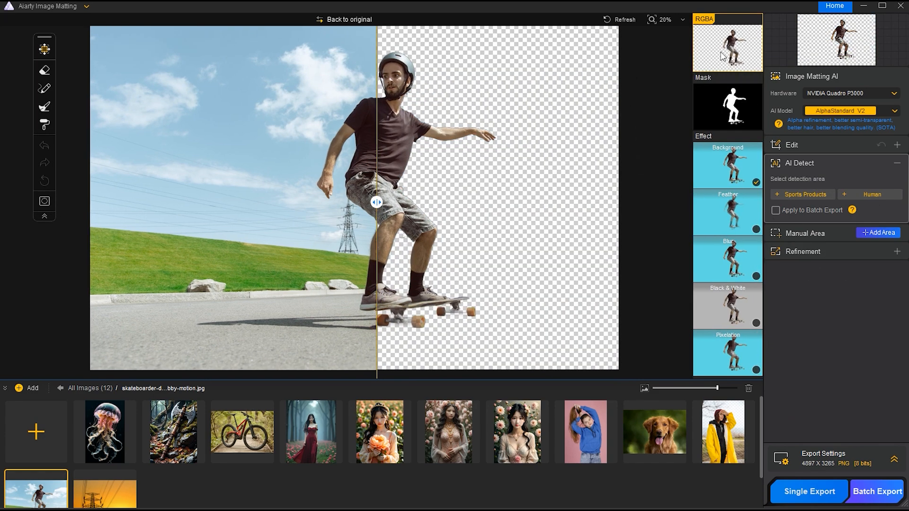
Set MATTING as the output folder and export the skateboarder cutout as PNG with Single Export.
{"action": "left_click", "coordinate": [894, 395]}
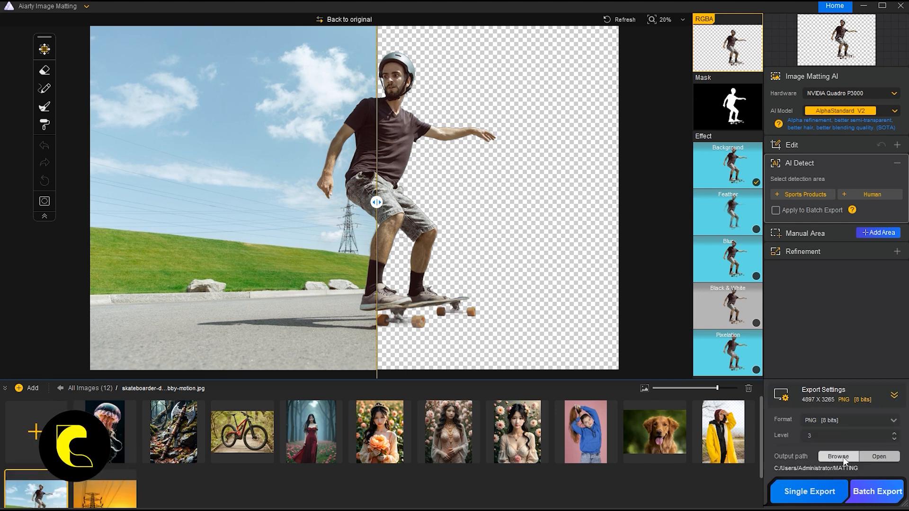
{"action": "left_click", "coordinate": [836, 456]}
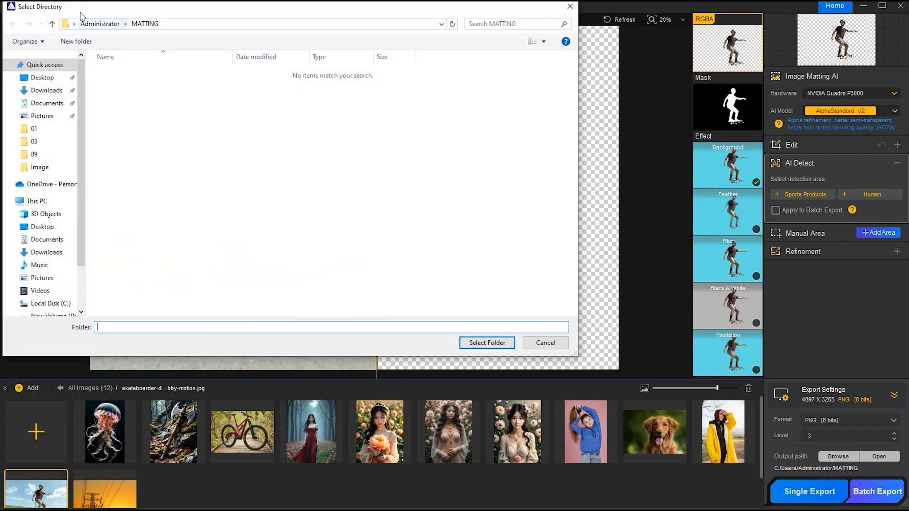
{"action": "left_click", "coordinate": [543, 342]}
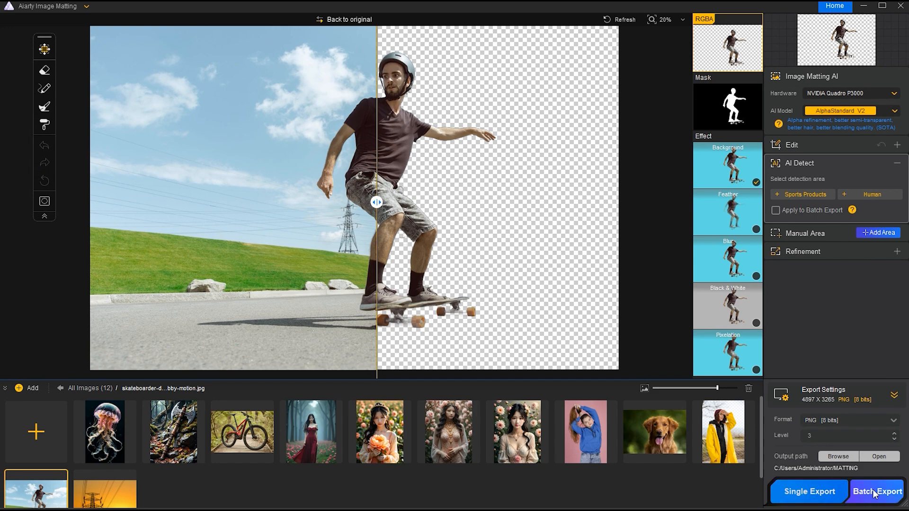
{"action": "mouse_move", "coordinate": [807, 491]}
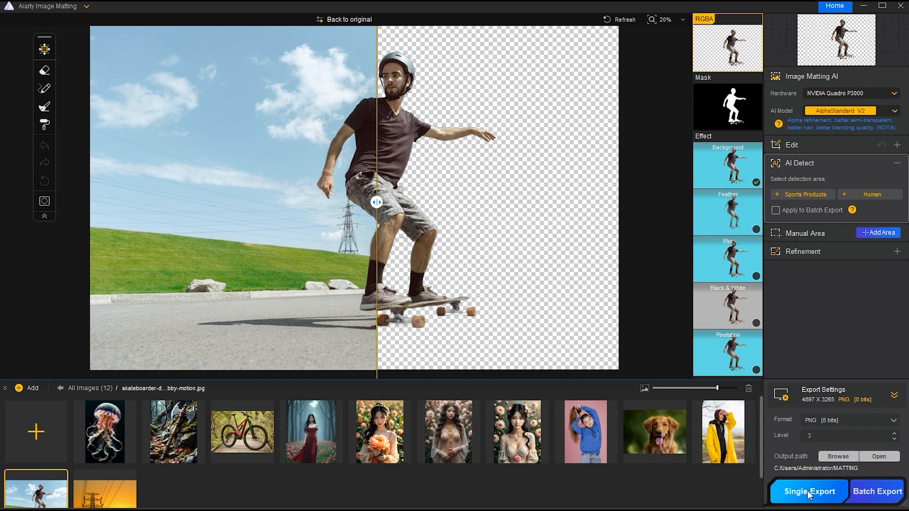
{"action": "left_click", "coordinate": [808, 492]}
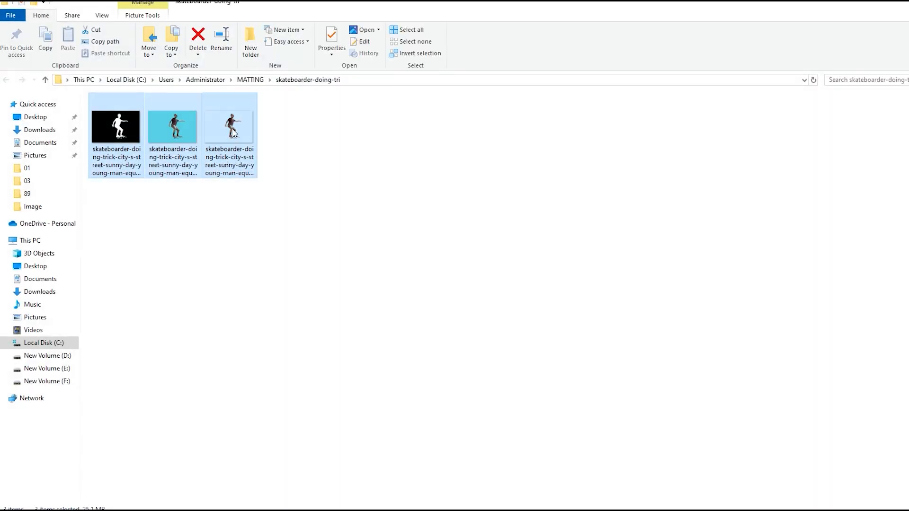
Open an exported skateboarder PNG from the MATTING output folder.
{"action": "double_click", "coordinate": [229, 123]}
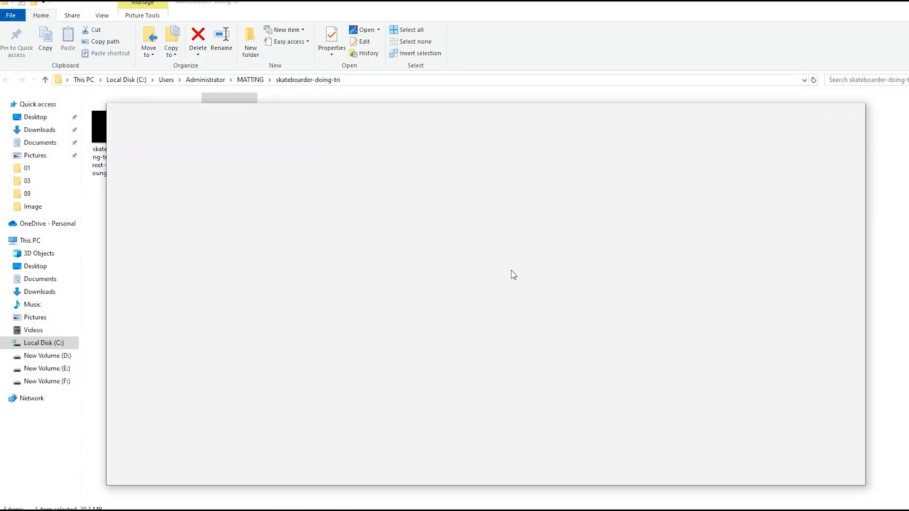